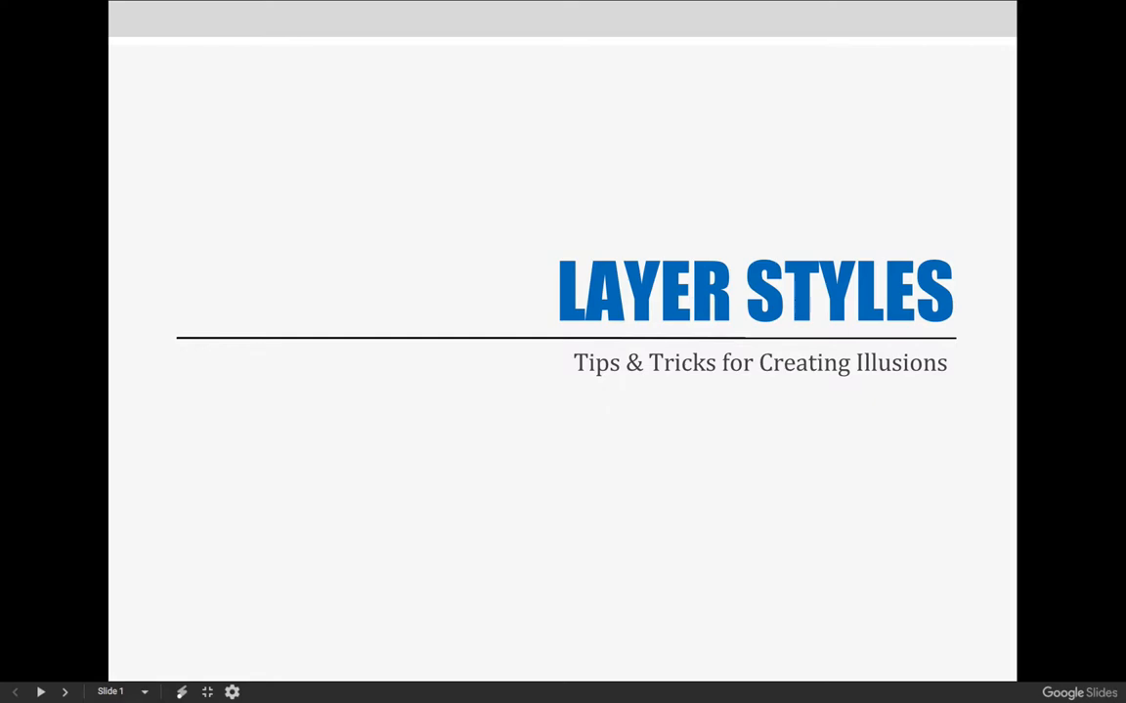
Advance the deck to the Chapter 20 learning objectives slide.
{"action": "left_click", "coordinate": [64, 692]}
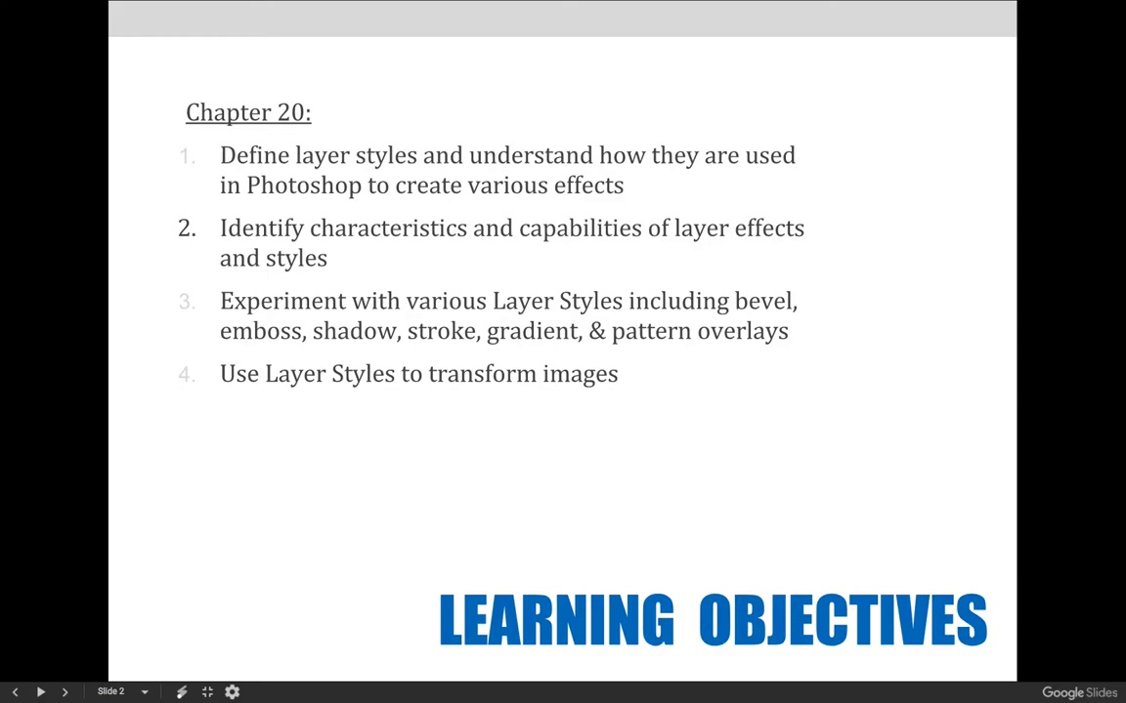
Advance the deck to slide 4, Applying a Layer Effect.
{"action": "left_click", "coordinate": [41, 691]}
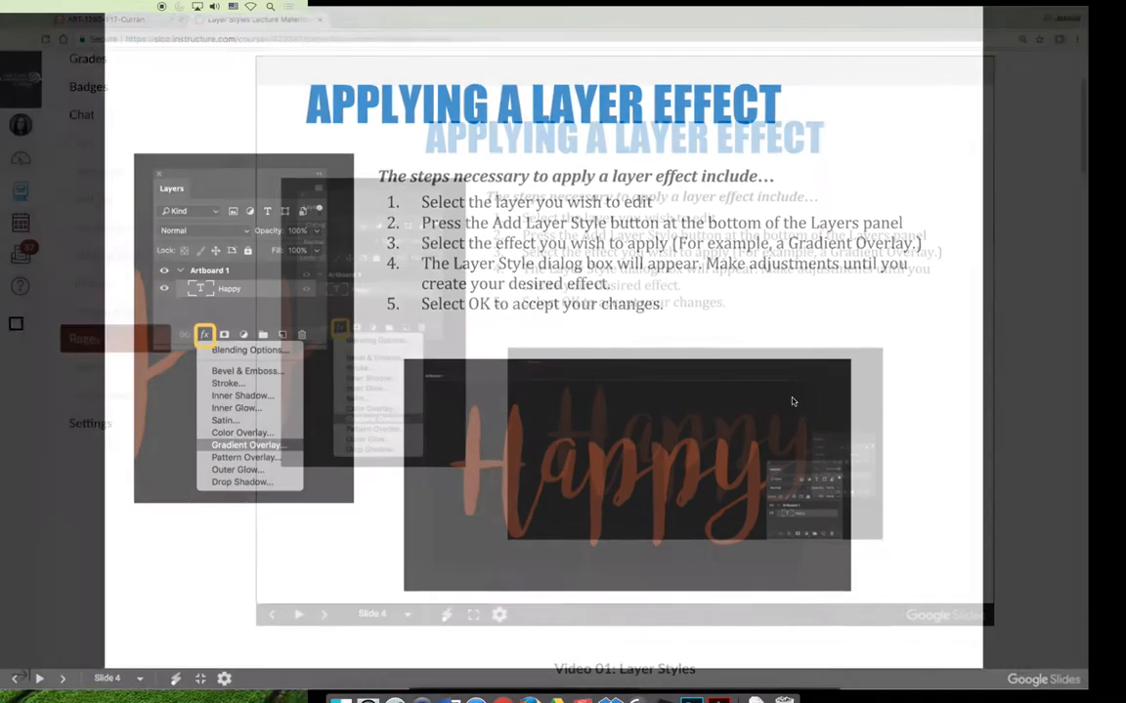
Hide the Color Overlay and Gradient Overlay effects under the Happy layer.
{"action": "left_click", "coordinate": [691, 684]}
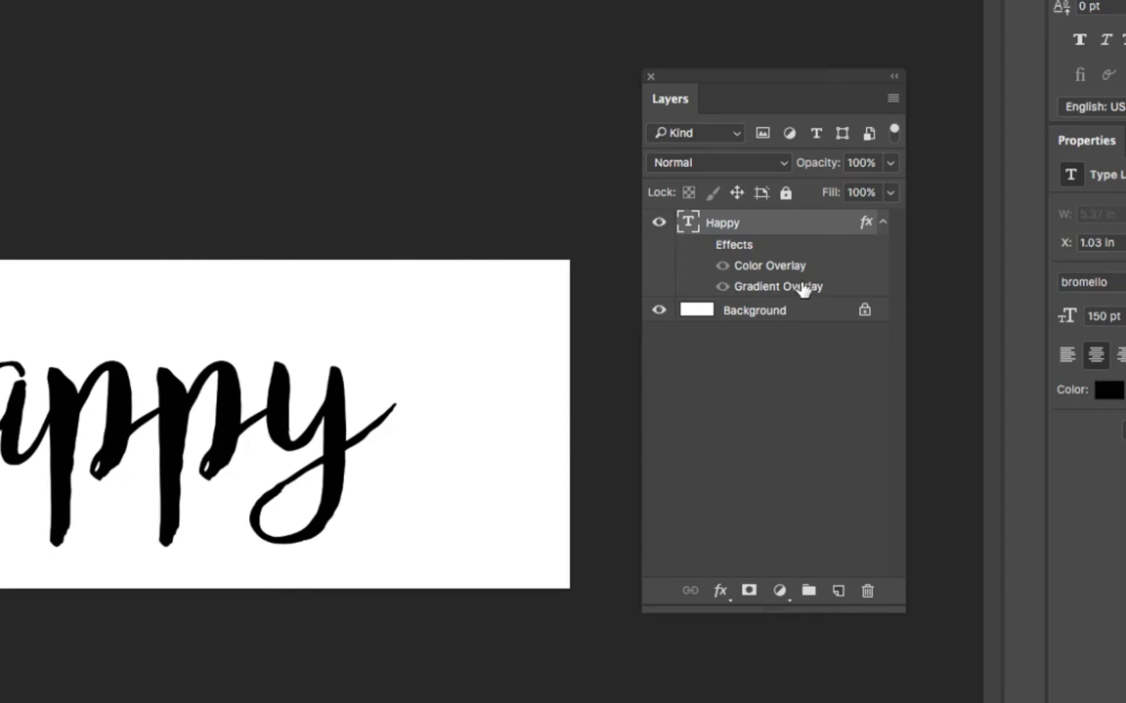
{"action": "mouse_move", "coordinate": [702, 274]}
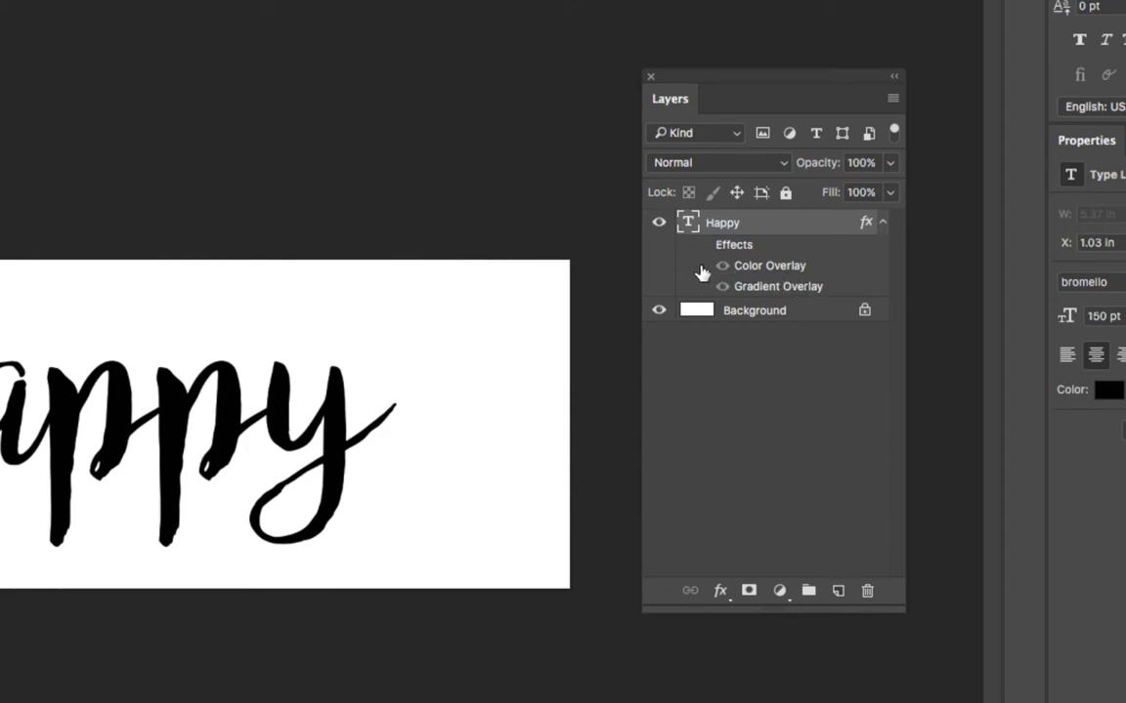
{"action": "mouse_move", "coordinate": [698, 273]}
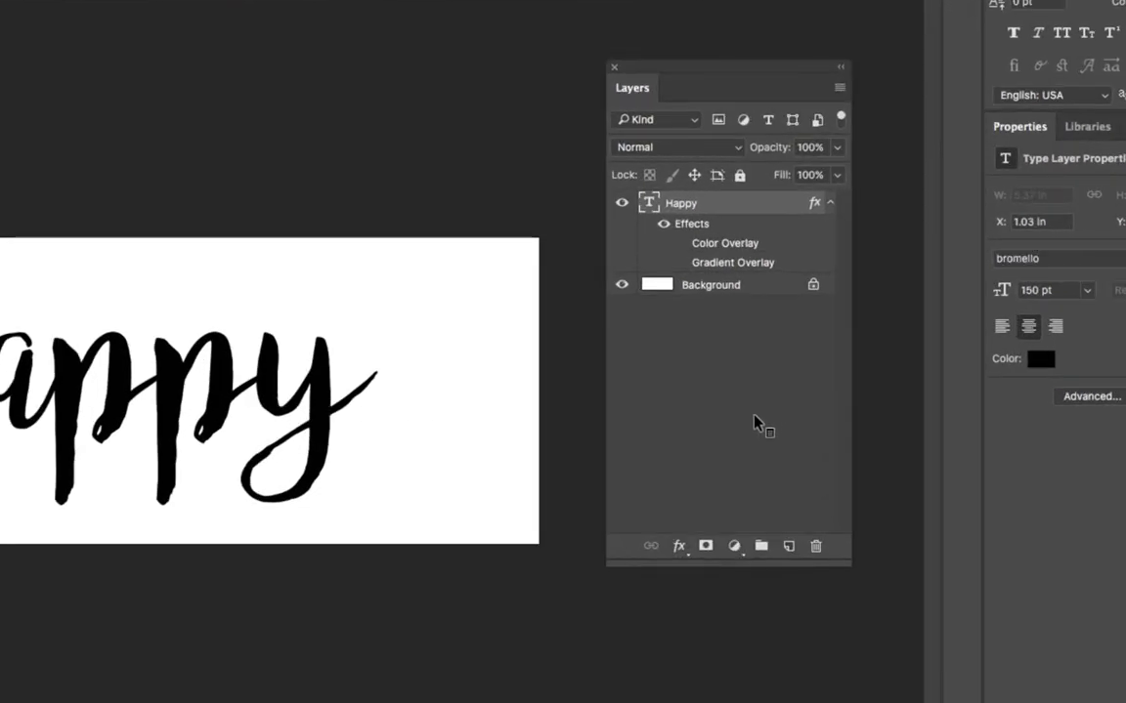
Add a Gradient Overlay effect to the Happy layer from the fx menu.
{"action": "left_click", "coordinate": [678, 545]}
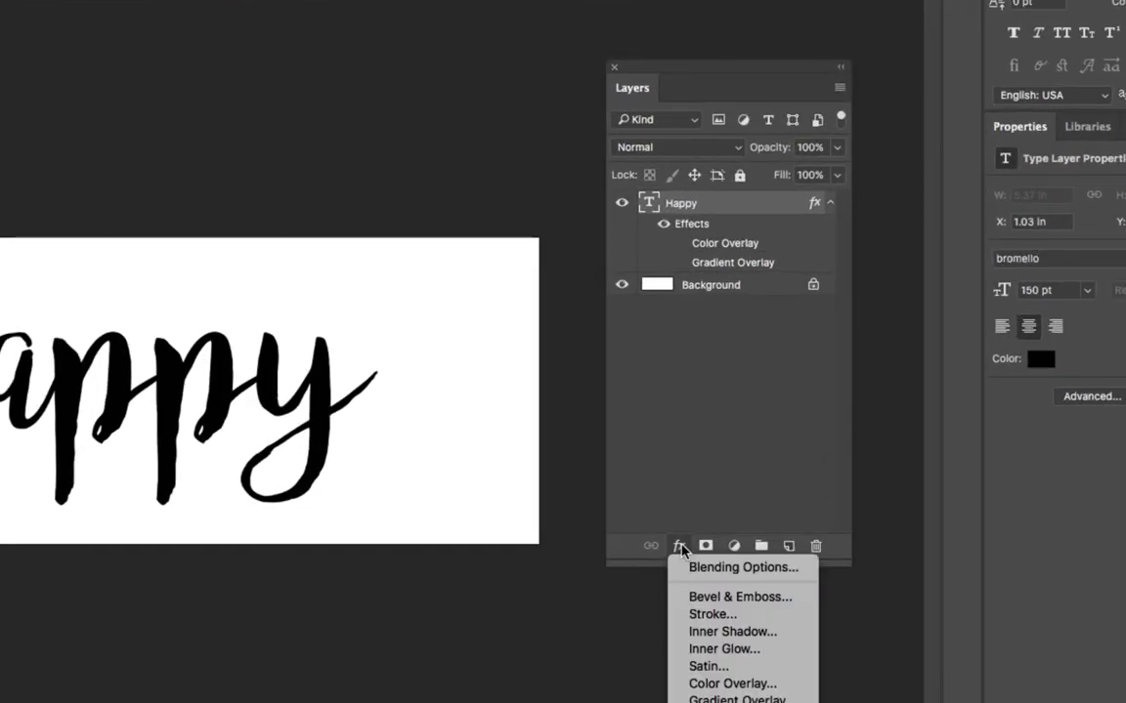
{"action": "mouse_move", "coordinate": [738, 568]}
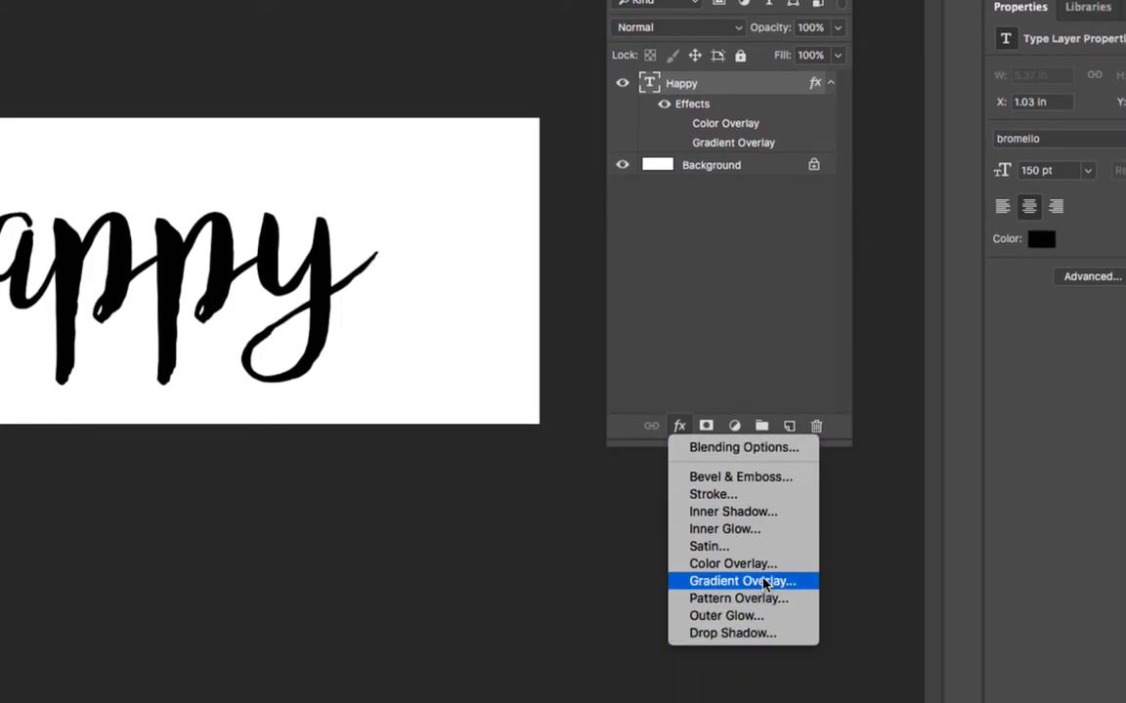
{"action": "mouse_move", "coordinate": [717, 586]}
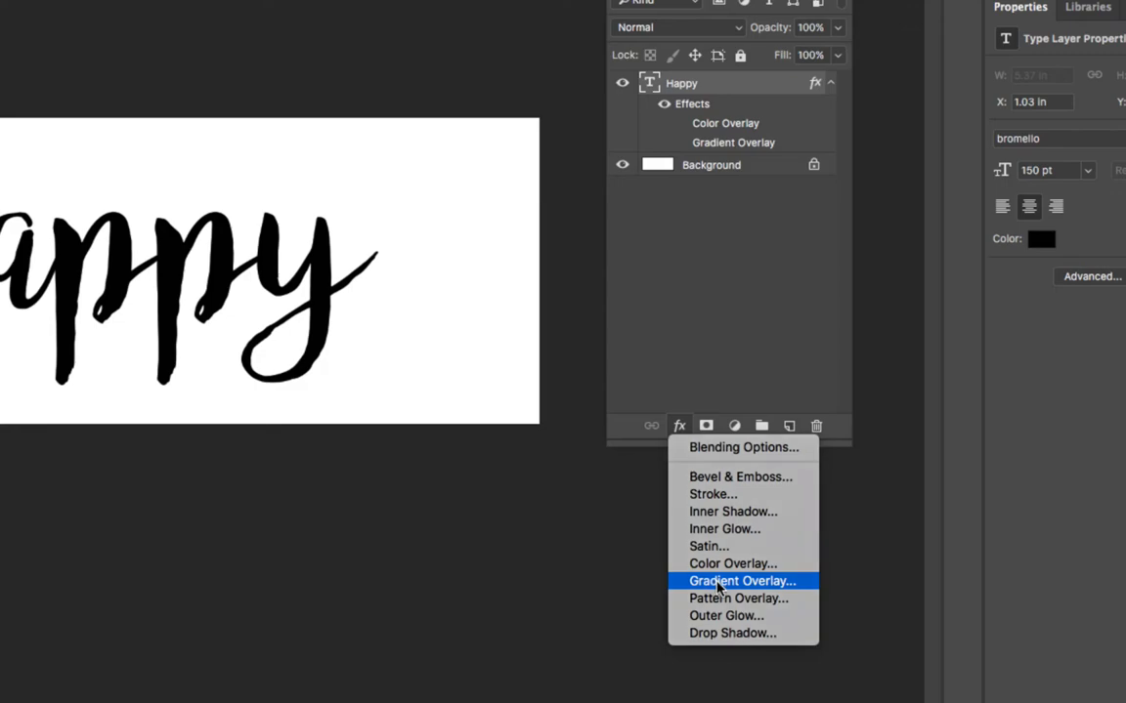
{"action": "left_click", "coordinate": [739, 580]}
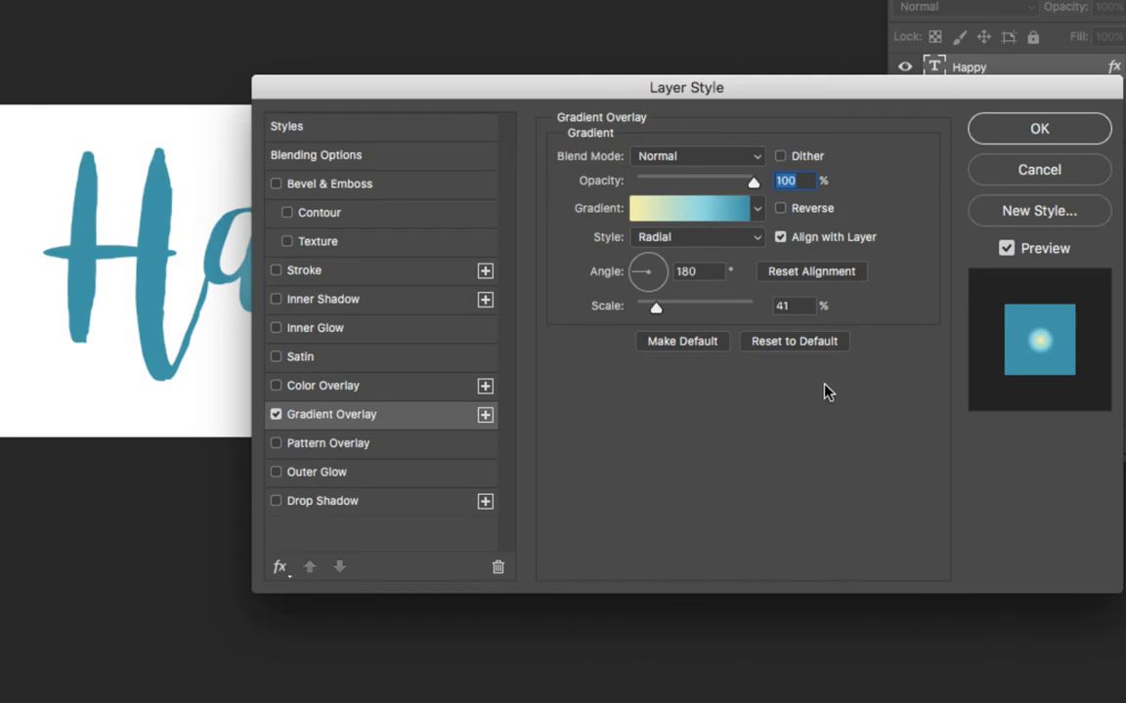
{"action": "mouse_move", "coordinate": [601, 132]}
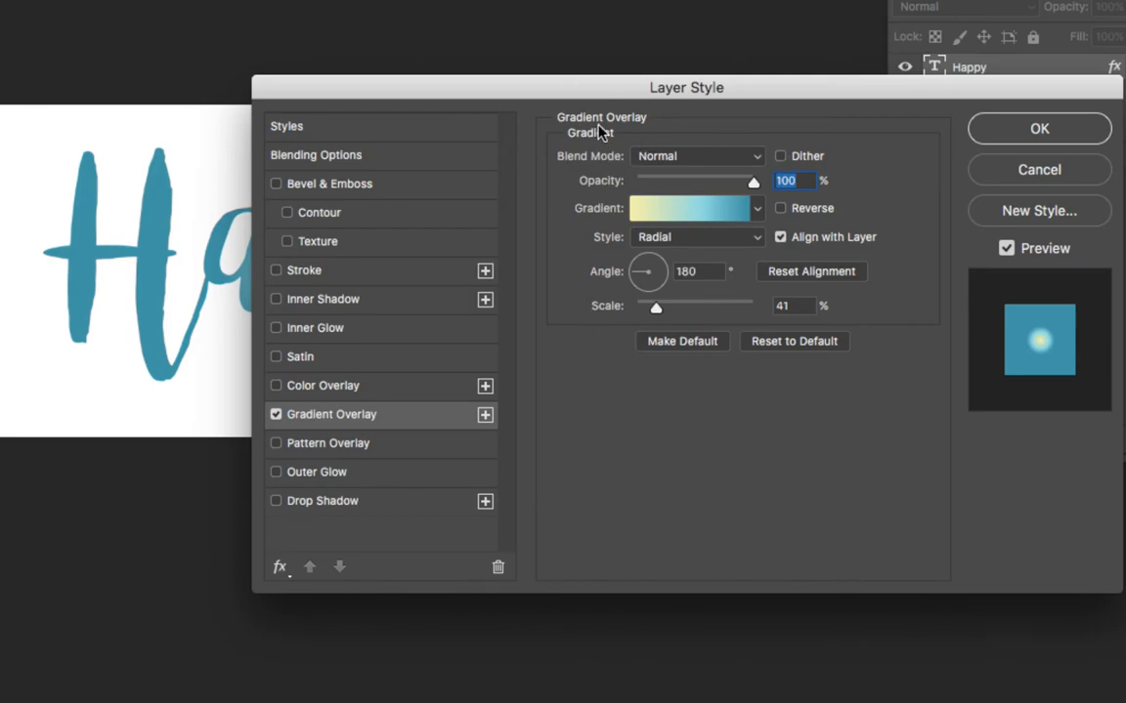
{"action": "mouse_move", "coordinate": [571, 150]}
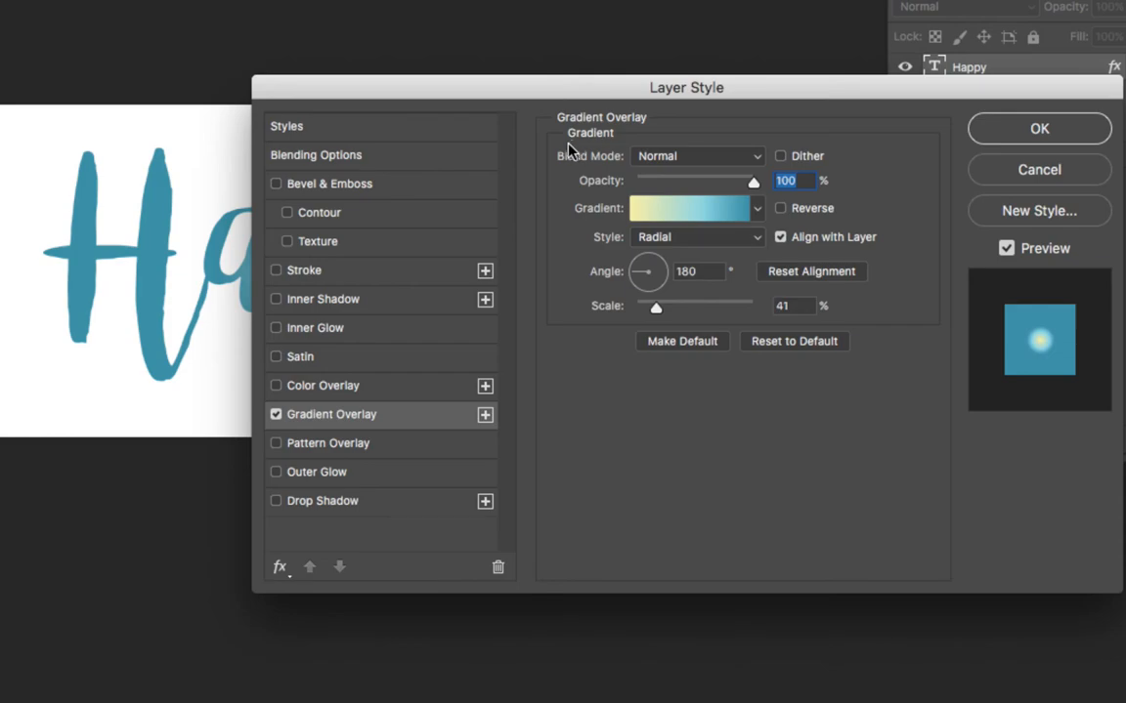
Apply a copper preset gradient to the Happy text's Gradient Overlay.
{"action": "left_click", "coordinate": [757, 207]}
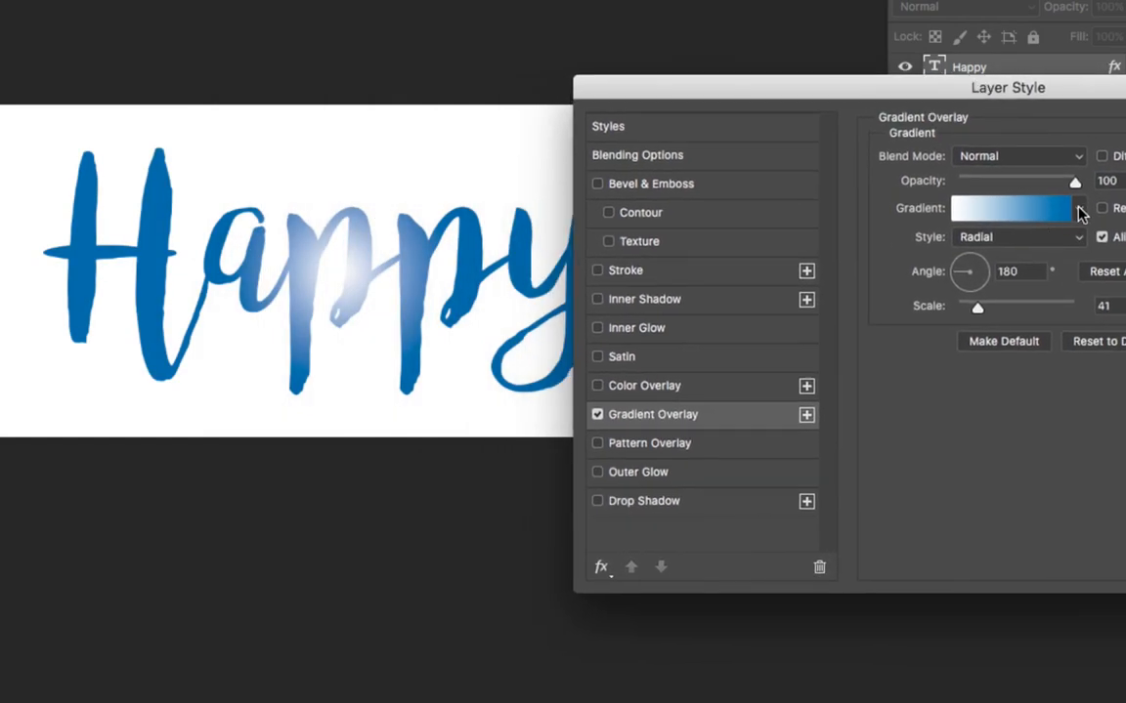
{"action": "left_click", "coordinate": [1078, 208]}
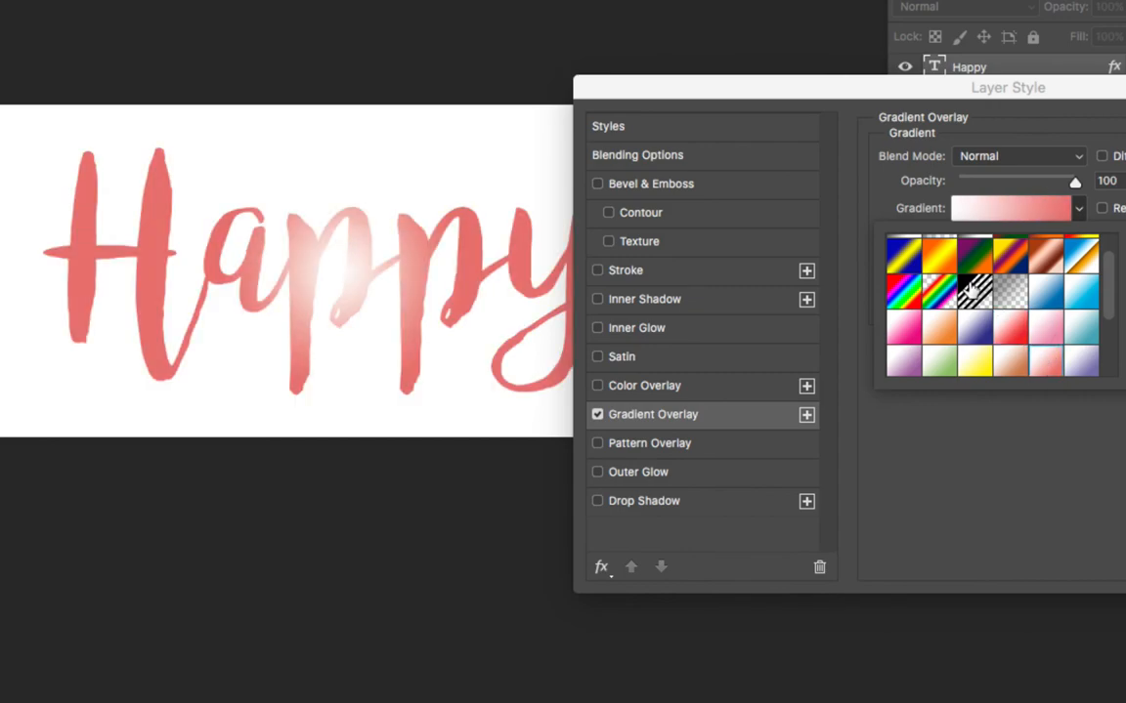
{"action": "left_click", "coordinate": [941, 257]}
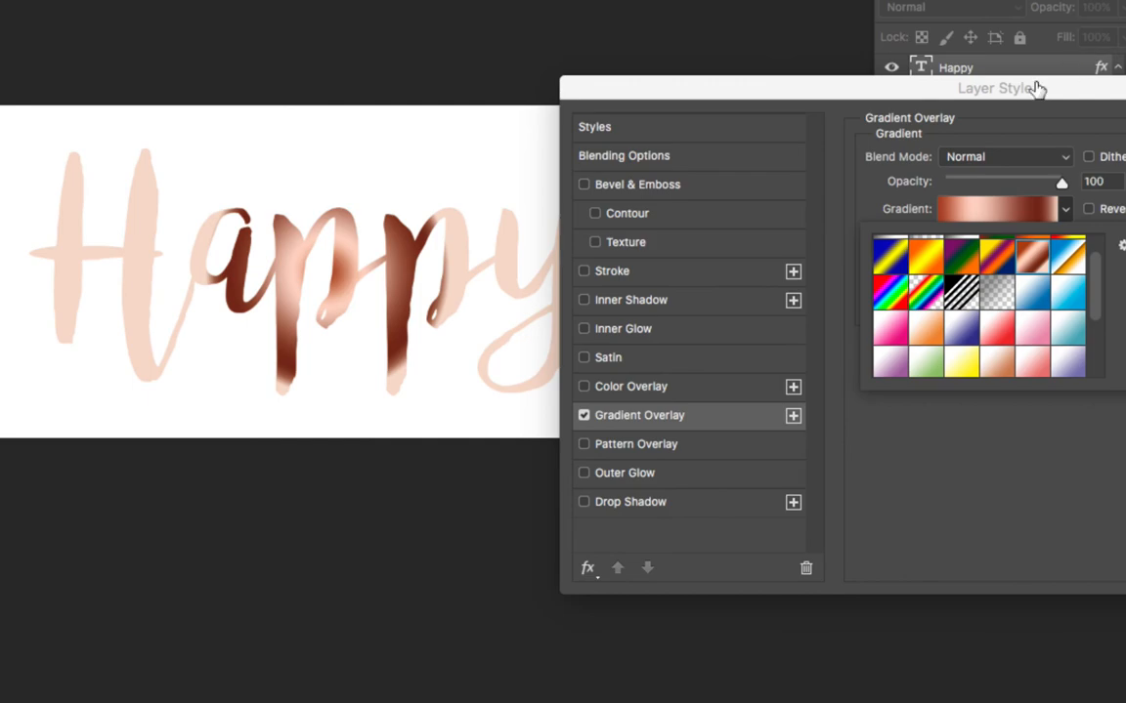
Try Soft Light and Color Dodge blend modes, return to Normal, and browse the presets again.
{"action": "left_click", "coordinate": [1004, 156]}
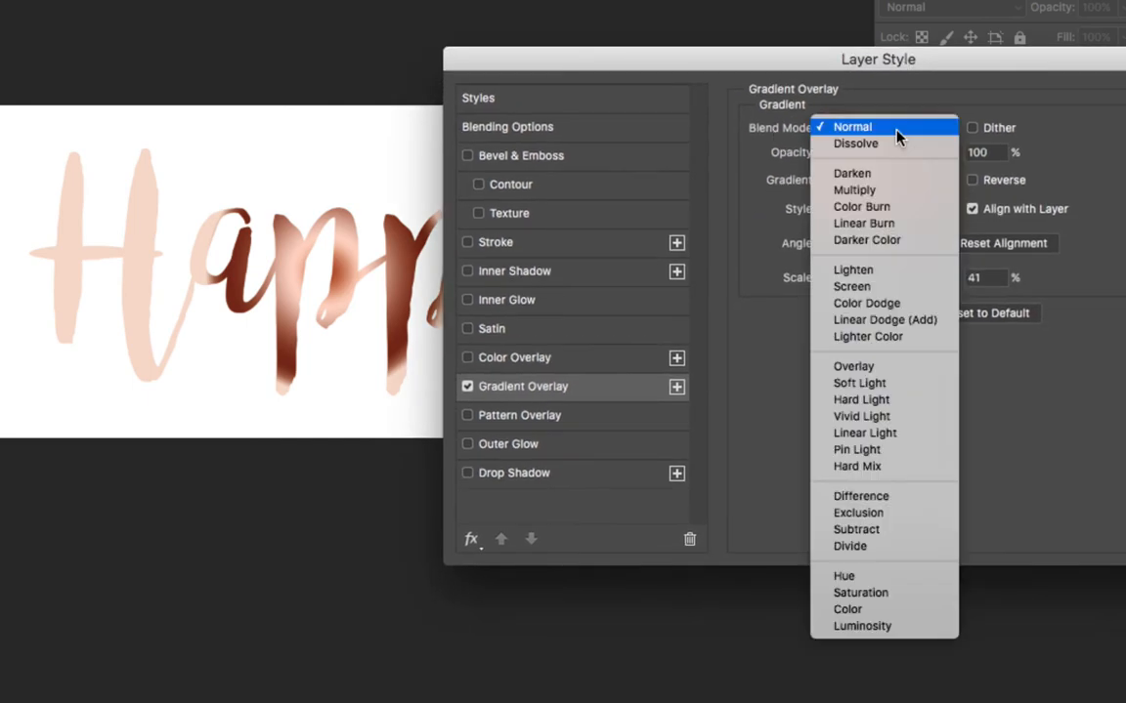
{"action": "left_click", "coordinate": [859, 382]}
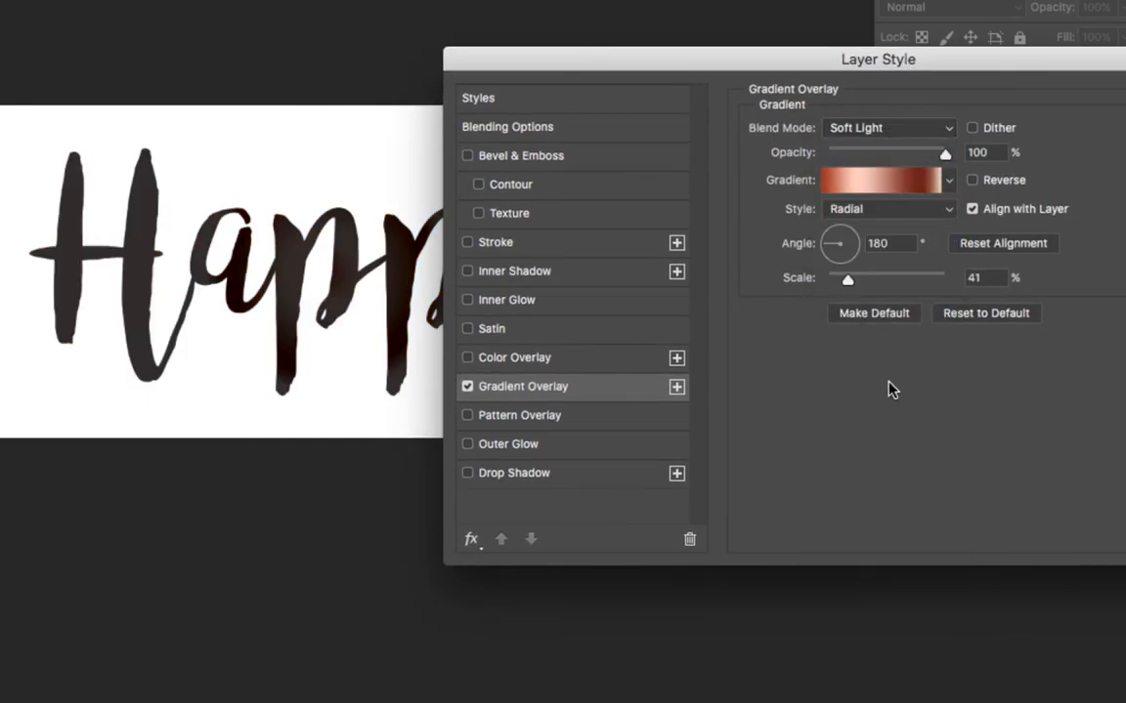
{"action": "left_click", "coordinate": [887, 127]}
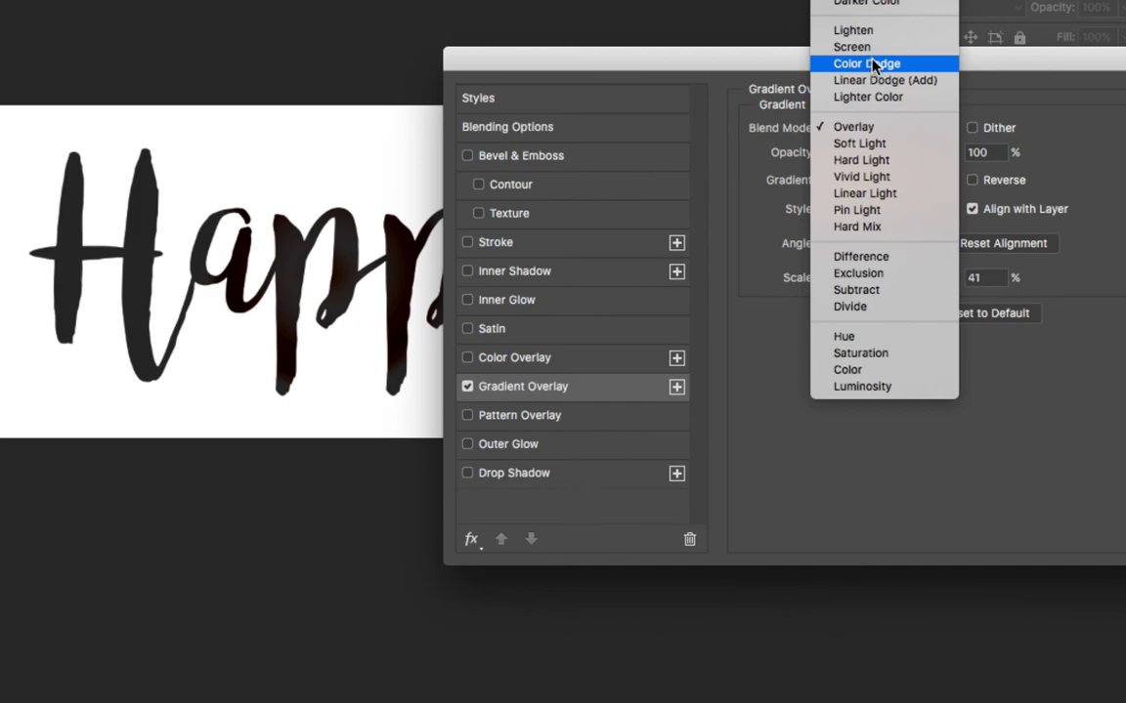
{"action": "left_click", "coordinate": [865, 64]}
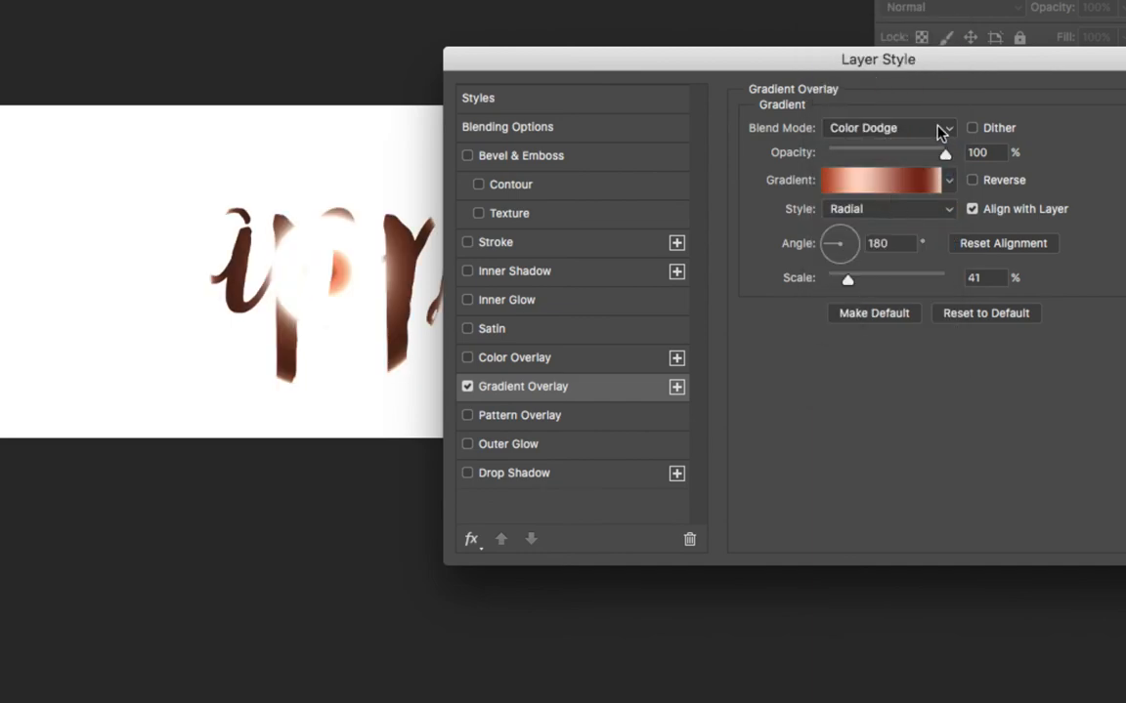
{"action": "left_click", "coordinate": [943, 127]}
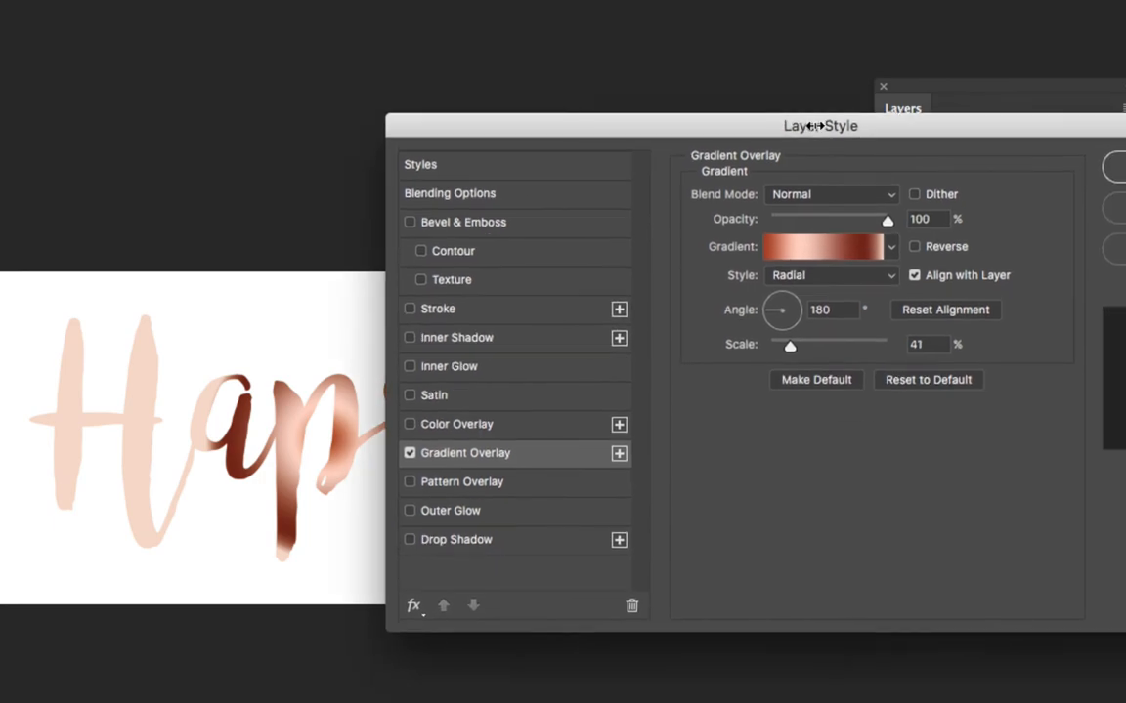
{"action": "left_click_drag", "start_coordinate": [821, 125], "coordinate": [910, 125]}
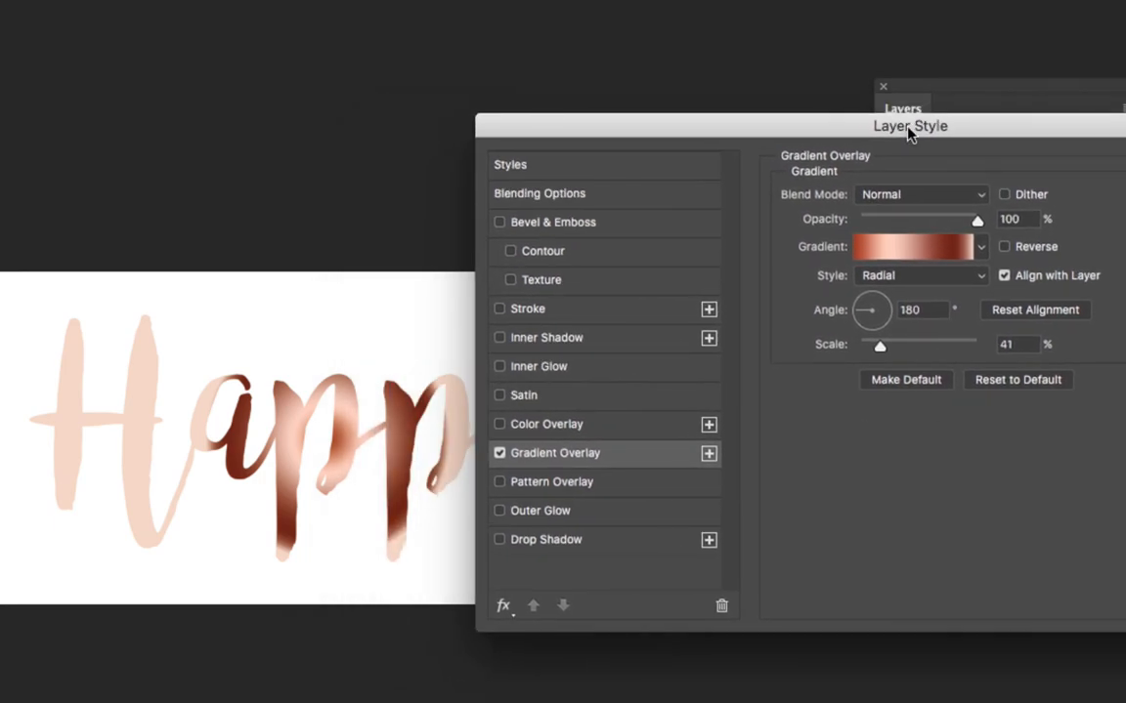
{"action": "left_click", "coordinate": [980, 246]}
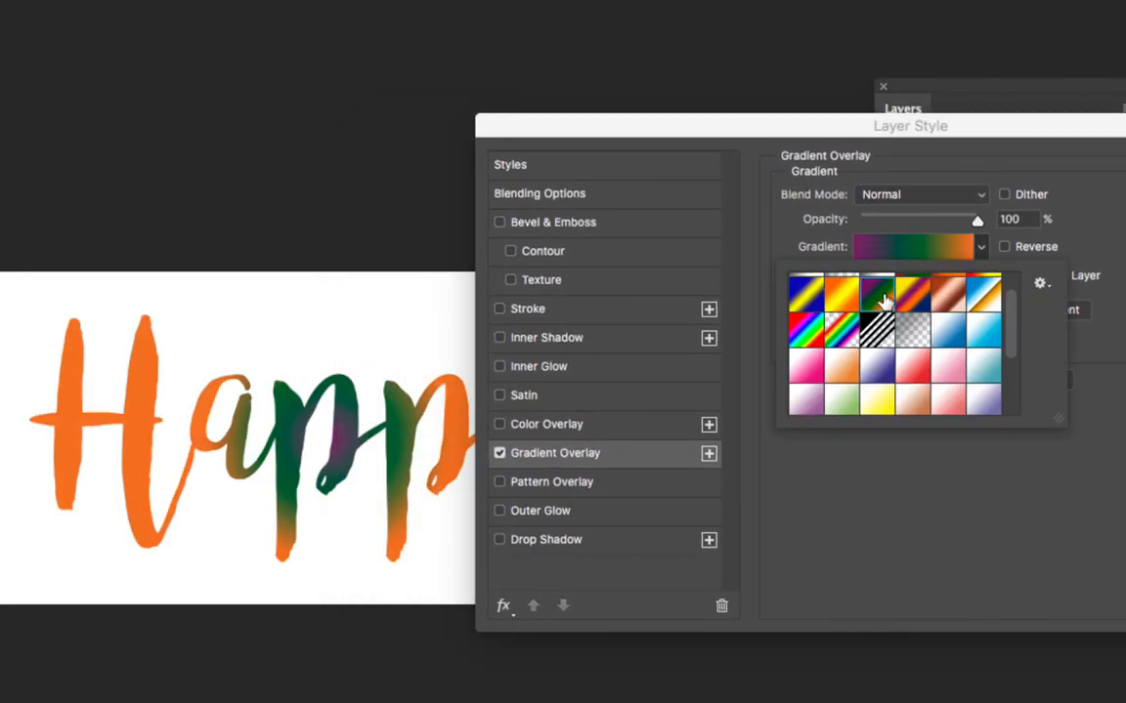